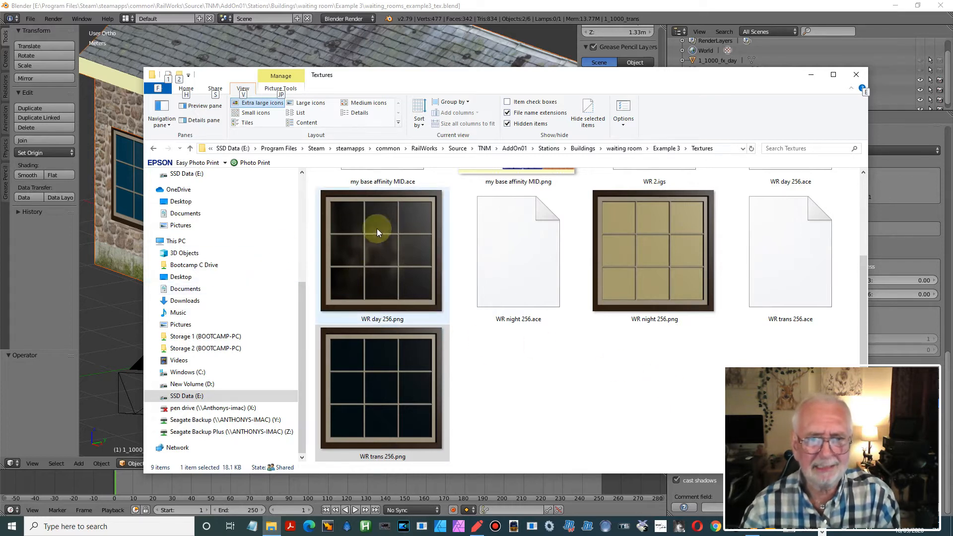
{"action": "mouse_move", "coordinate": [439, 293]}
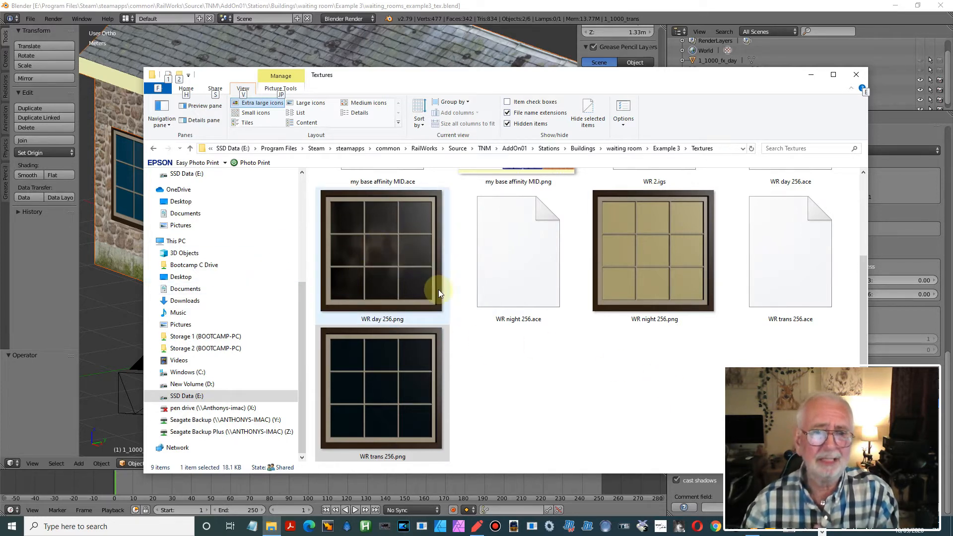
{"action": "mouse_move", "coordinate": [439, 294]}
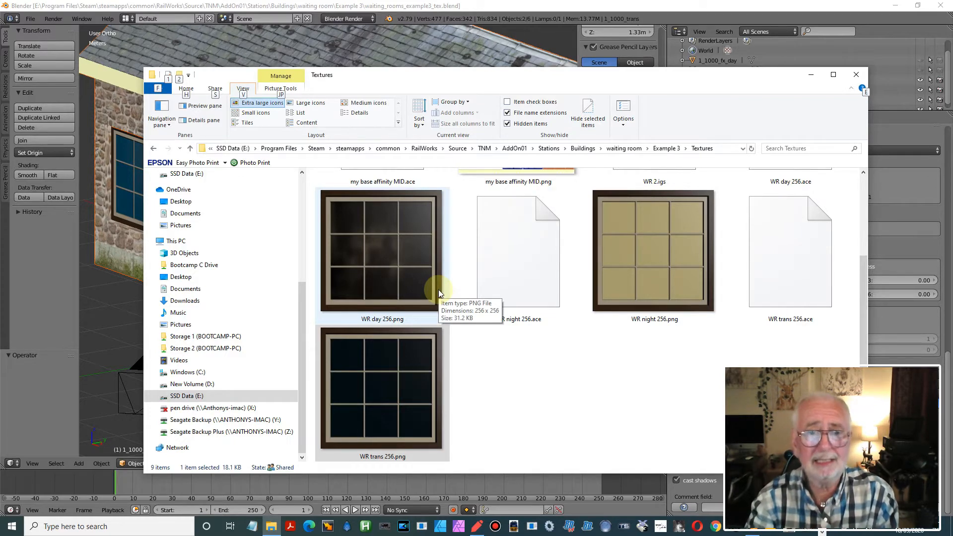
{"action": "mouse_move", "coordinate": [344, 245]}
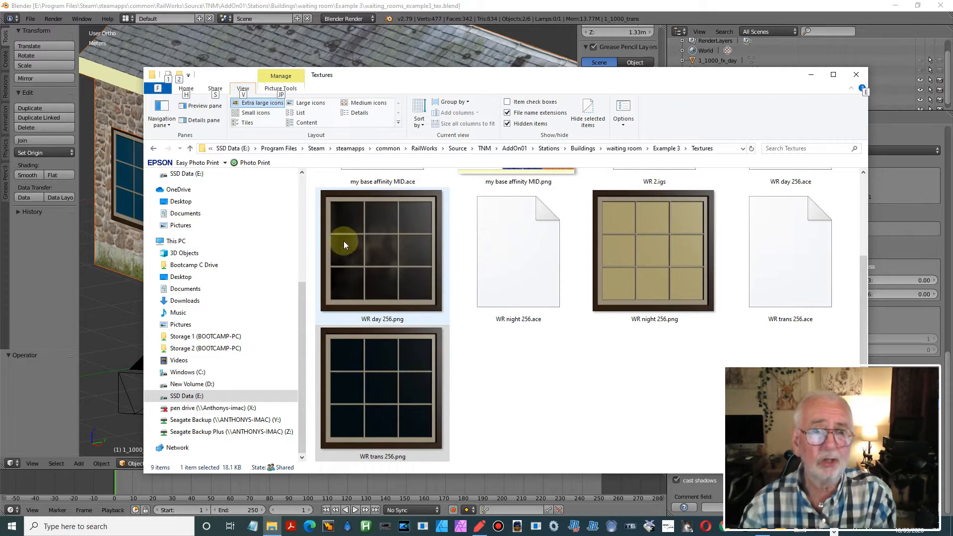
- Examine the night window texture and the translucent window texture
{"action": "left_click", "coordinate": [649, 247]}
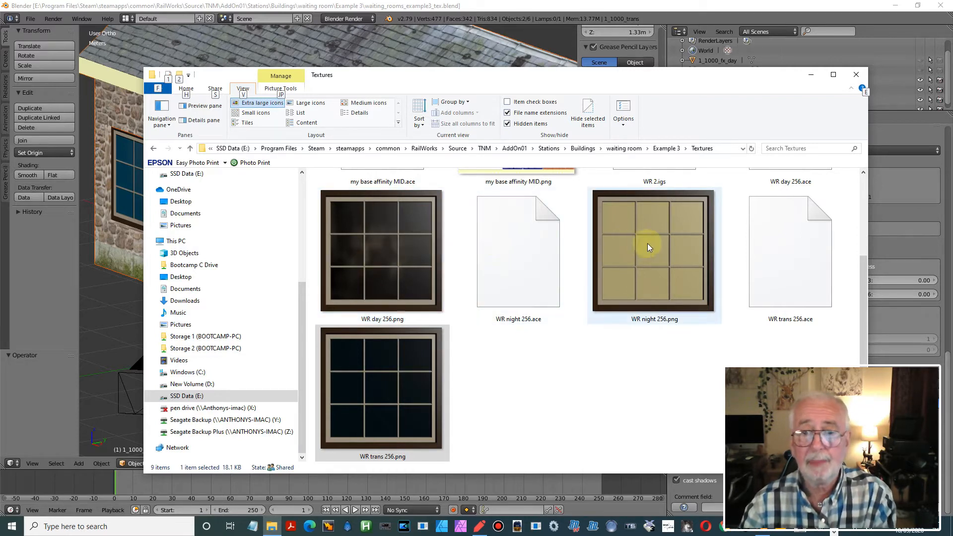
{"action": "mouse_move", "coordinate": [639, 301]}
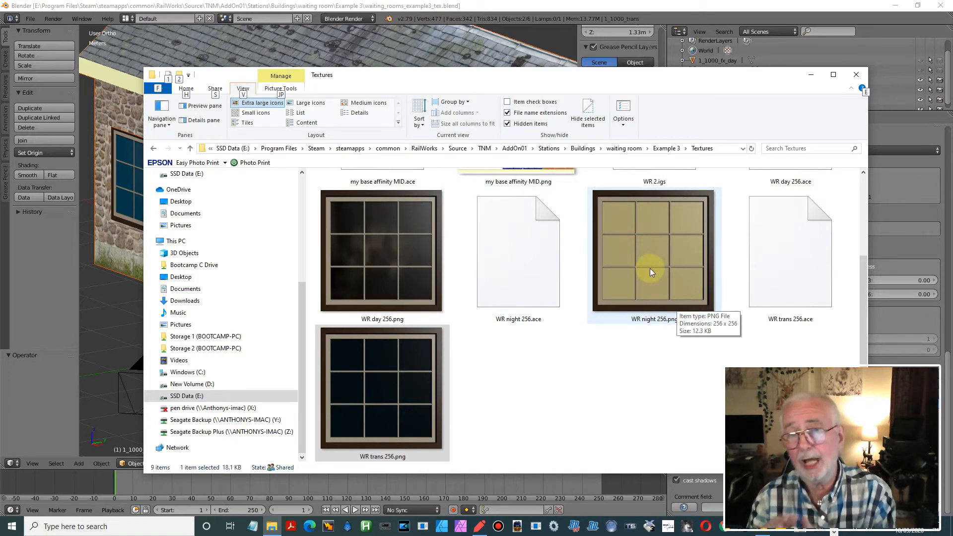
{"action": "left_click", "coordinate": [518, 251]}
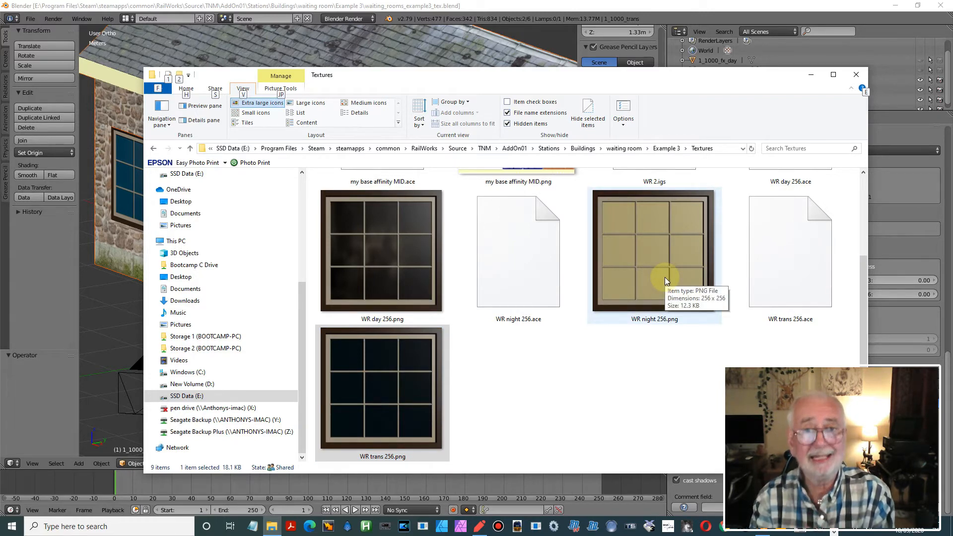
{"action": "left_click", "coordinate": [381, 384]}
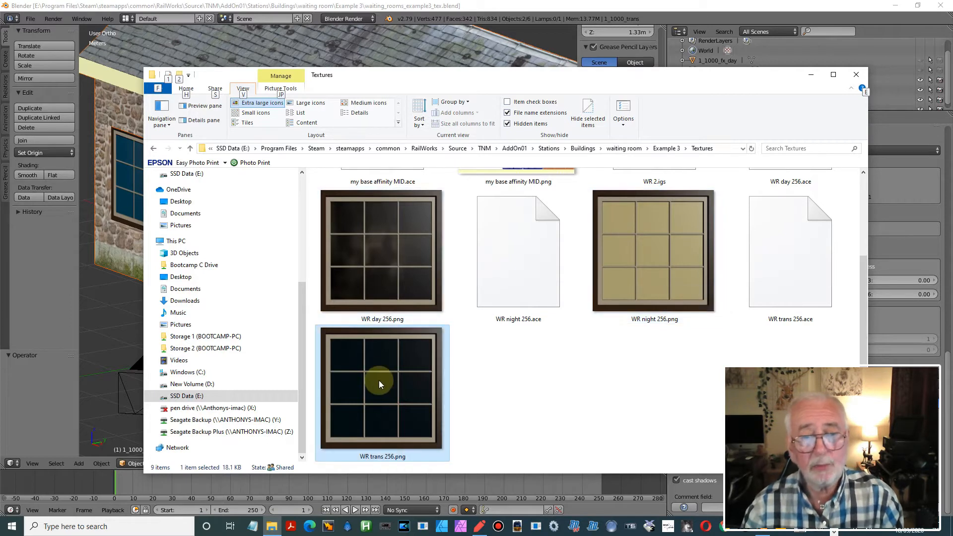
{"action": "mouse_move", "coordinate": [382, 387]}
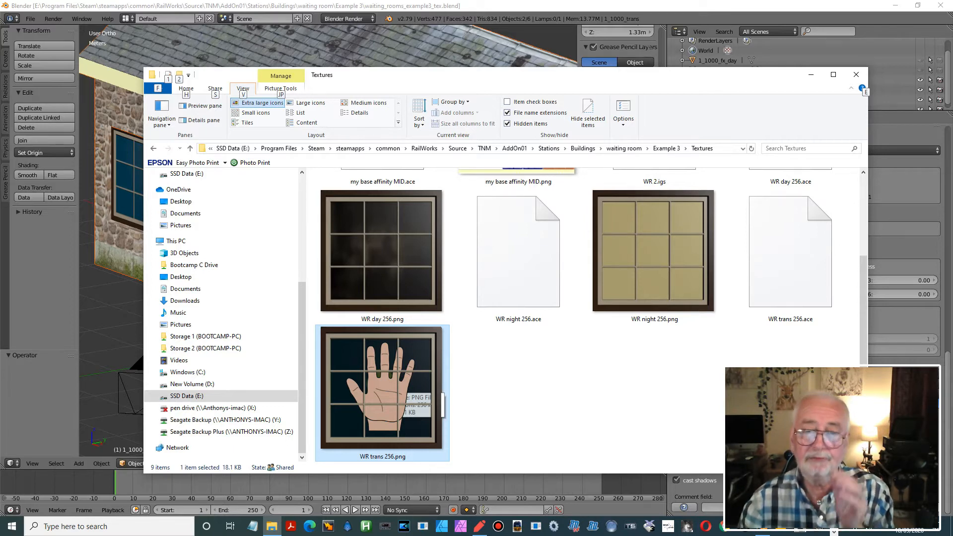
{"action": "mouse_move", "coordinate": [381, 388]}
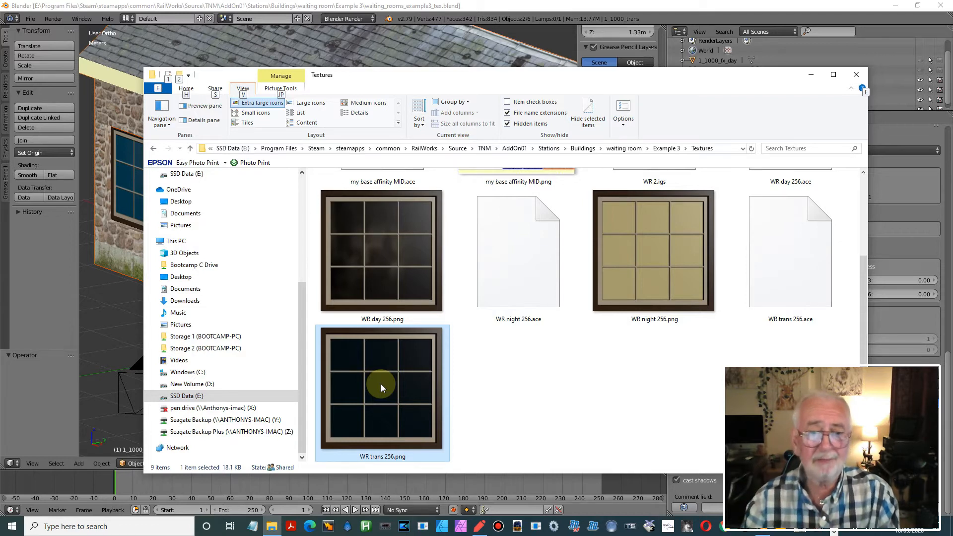
{"action": "mouse_move", "coordinate": [376, 399]}
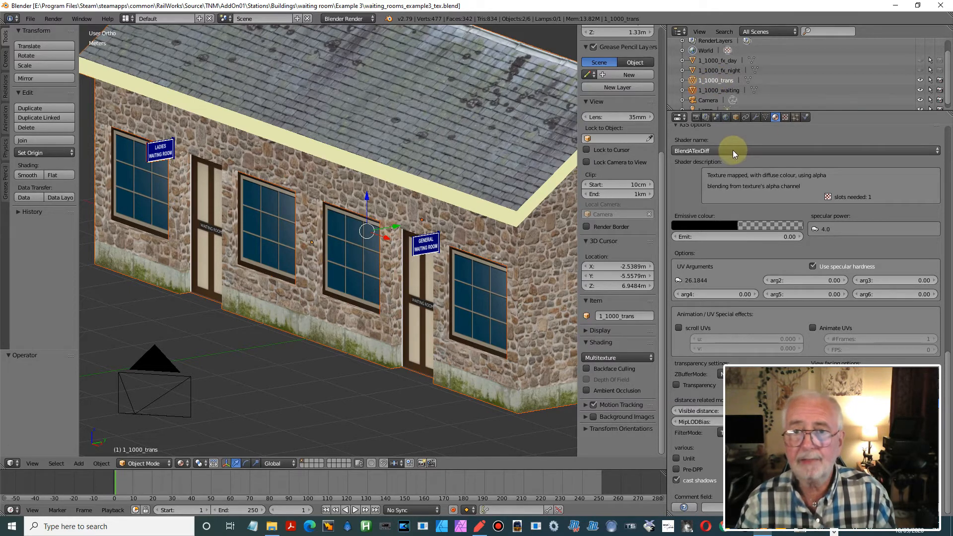
{"action": "mouse_move", "coordinate": [720, 154]}
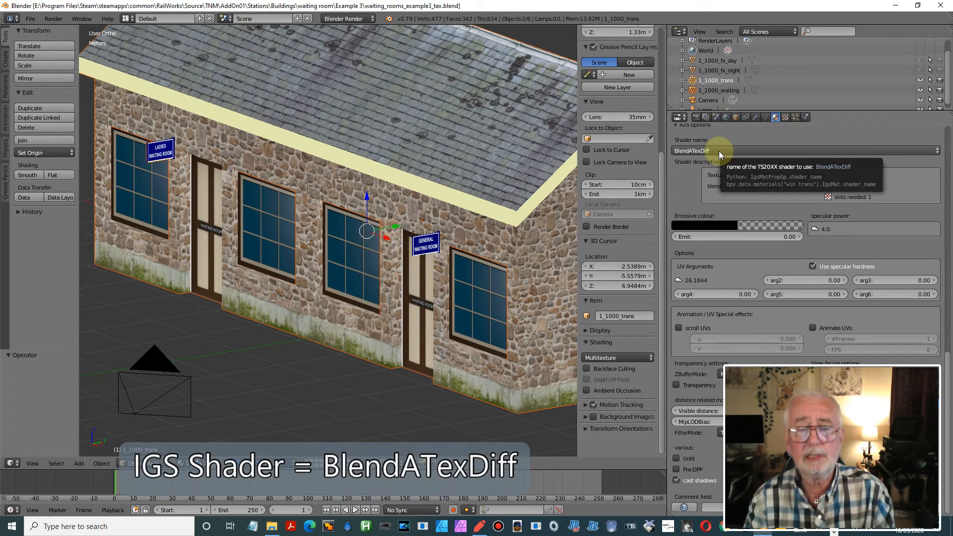
{"action": "mouse_move", "coordinate": [750, 147]}
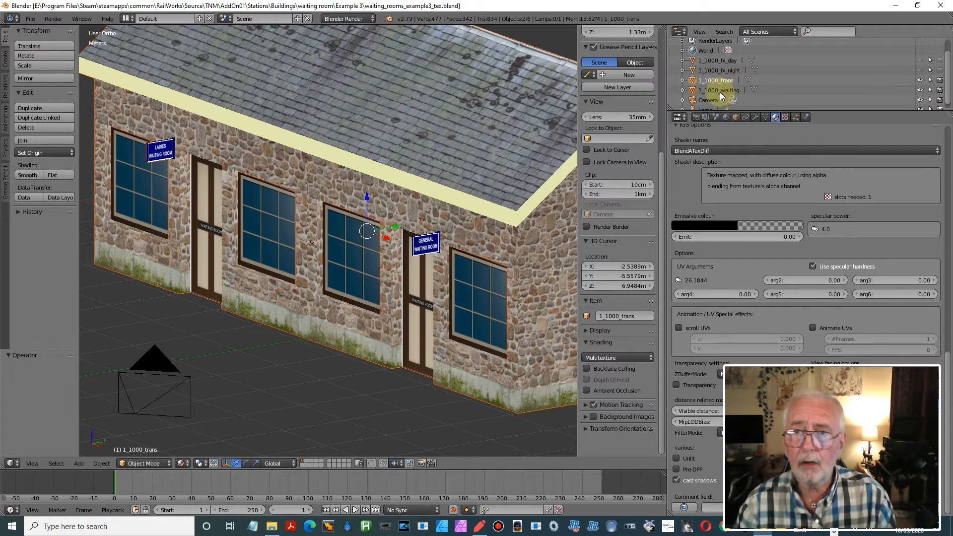
- Reselect the 1_1000_trans window object, then open waiting_rooms_example2_tex.blend from recent files
{"action": "left_click", "coordinate": [717, 90]}
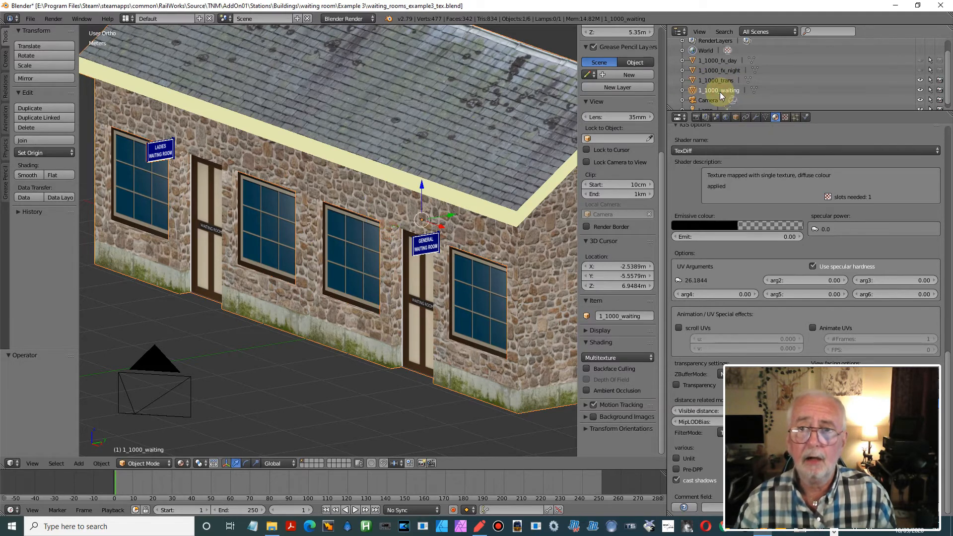
{"action": "mouse_move", "coordinate": [744, 155]}
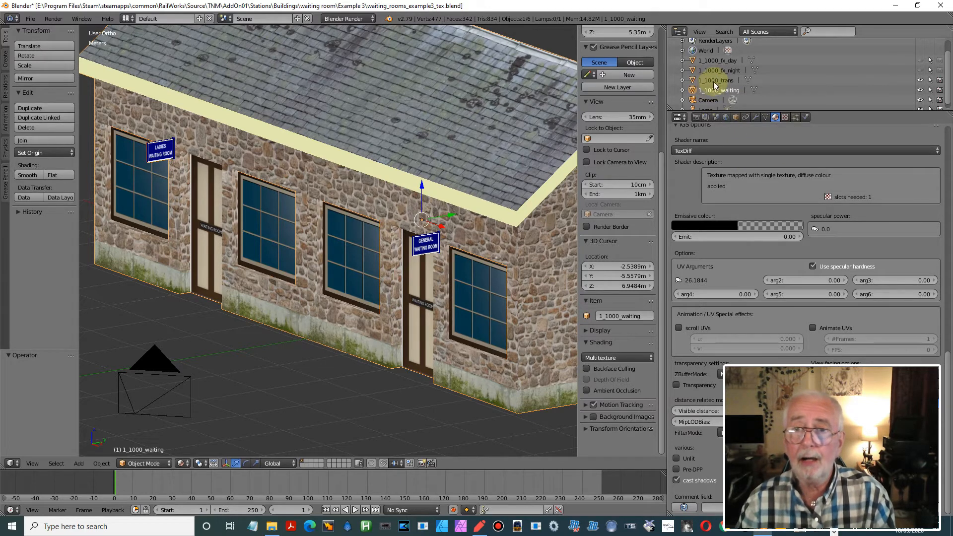
{"action": "left_click", "coordinate": [715, 80]}
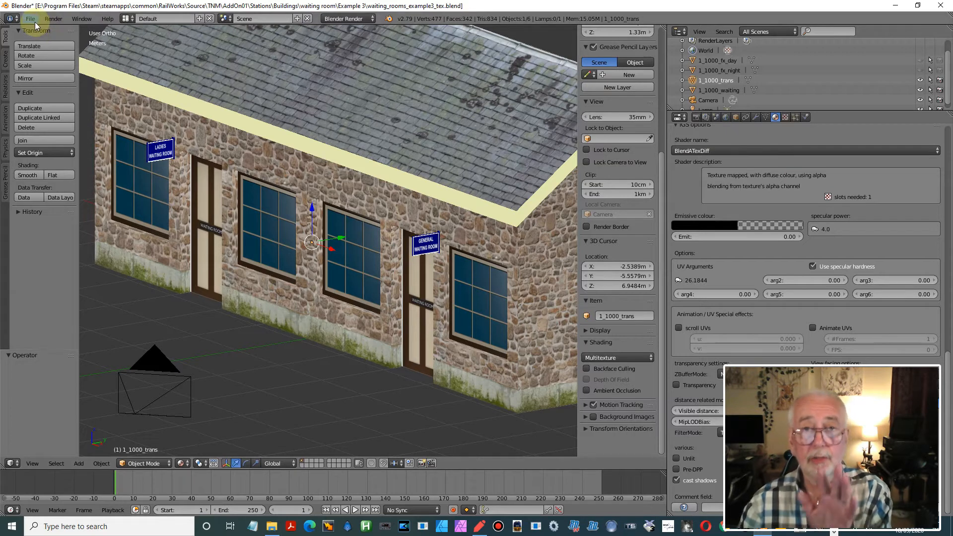
{"action": "mouse_move", "coordinate": [32, 19]}
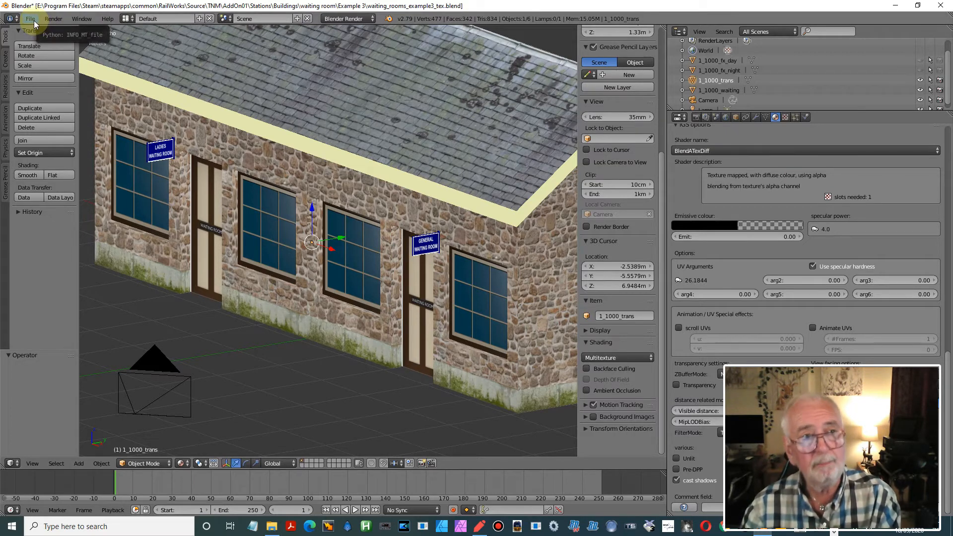
{"action": "left_click", "coordinate": [31, 19]}
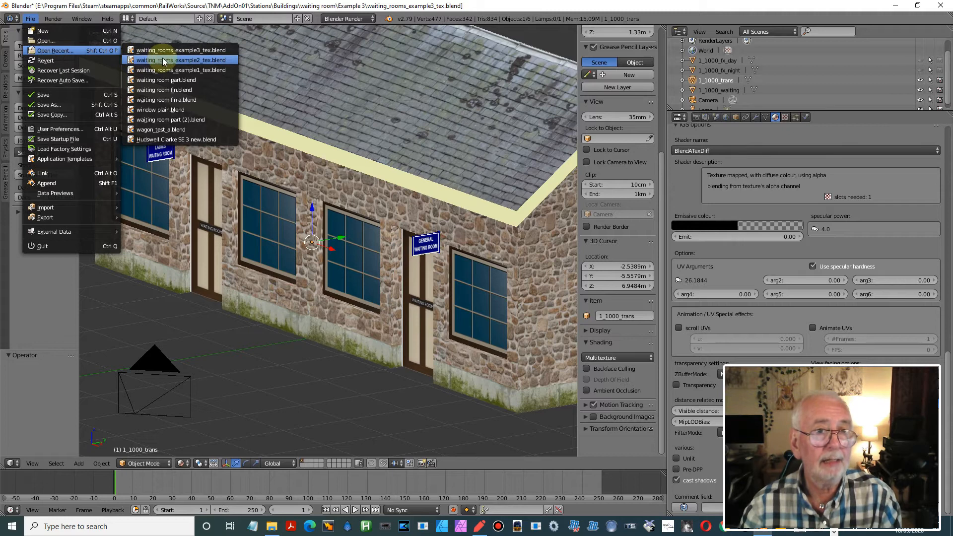
{"action": "left_click", "coordinate": [179, 60]}
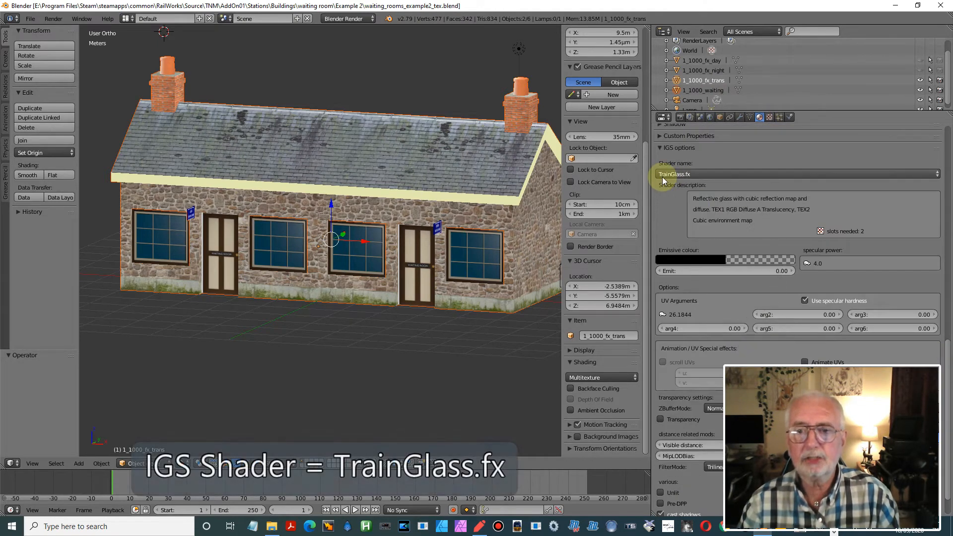
{"action": "mouse_move", "coordinate": [666, 176]}
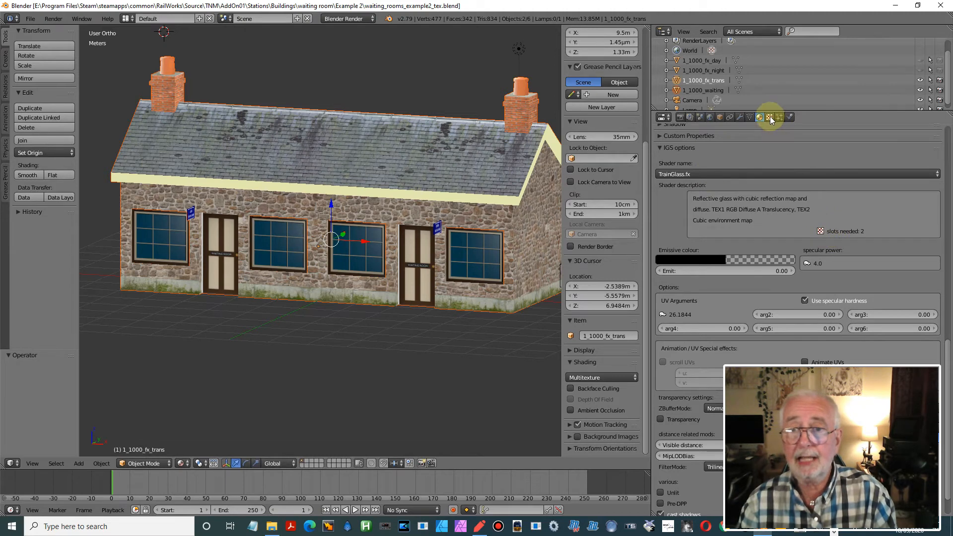
- View the fx_trans object's texture slots, where win_trans_tex uses the WR trans 256.png image
{"action": "left_click", "coordinate": [768, 117]}
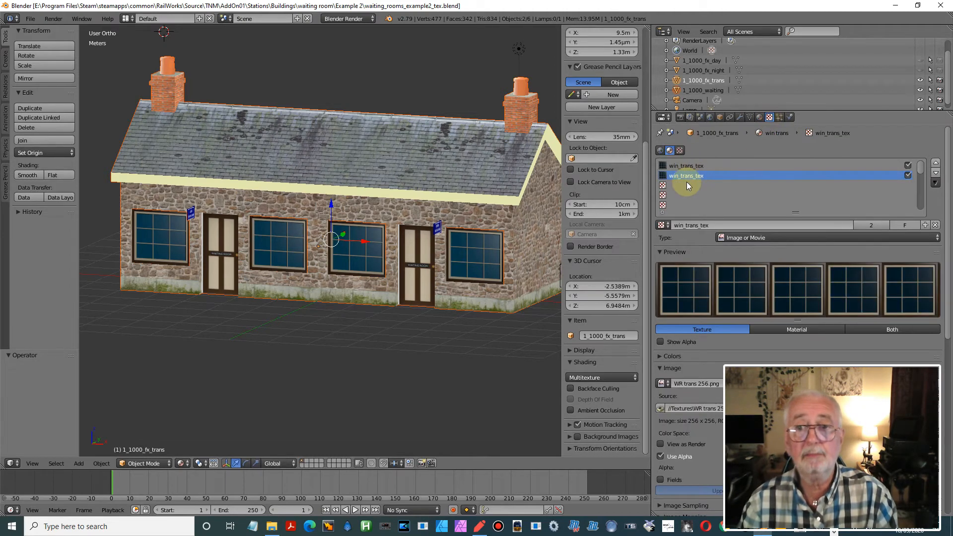
{"action": "mouse_move", "coordinate": [687, 184]}
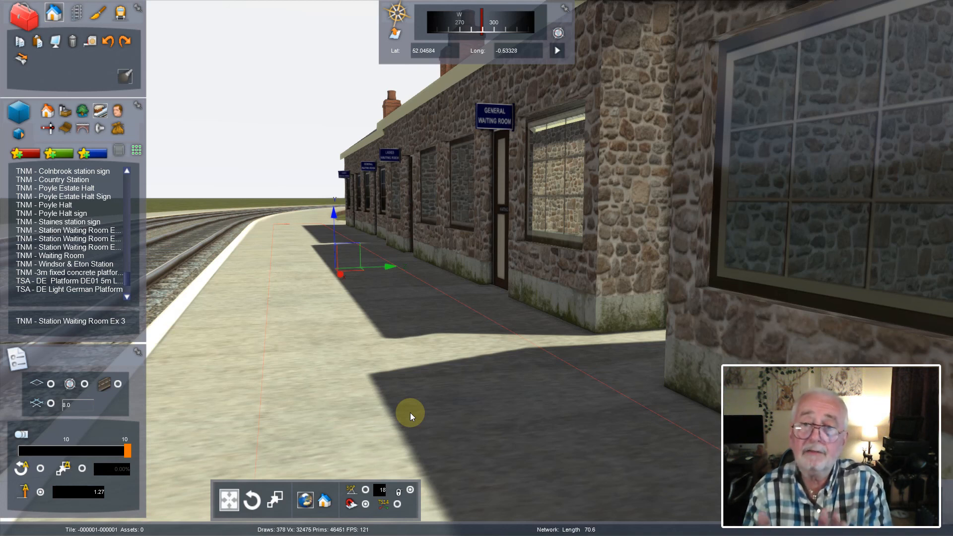
{"action": "mouse_move", "coordinate": [570, 359]}
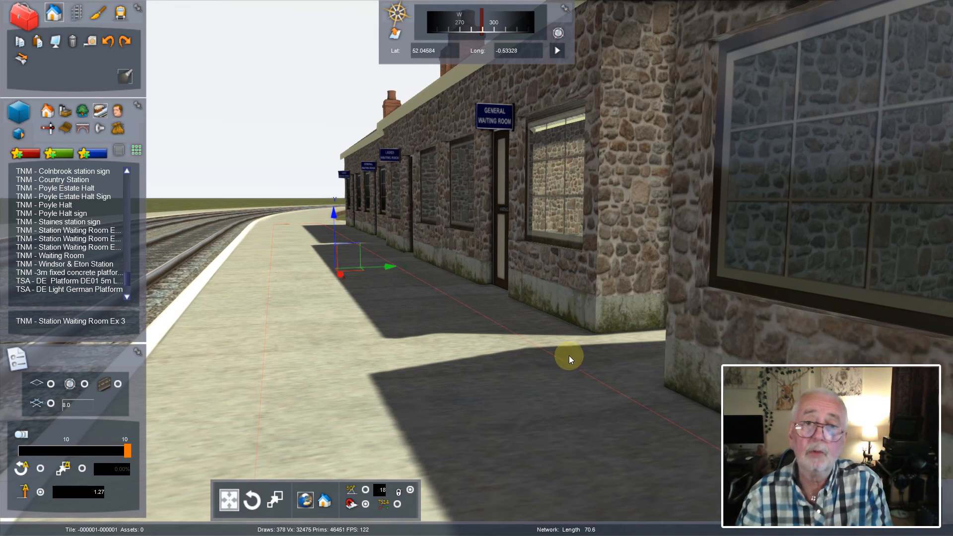
{"action": "mouse_move", "coordinate": [564, 359]}
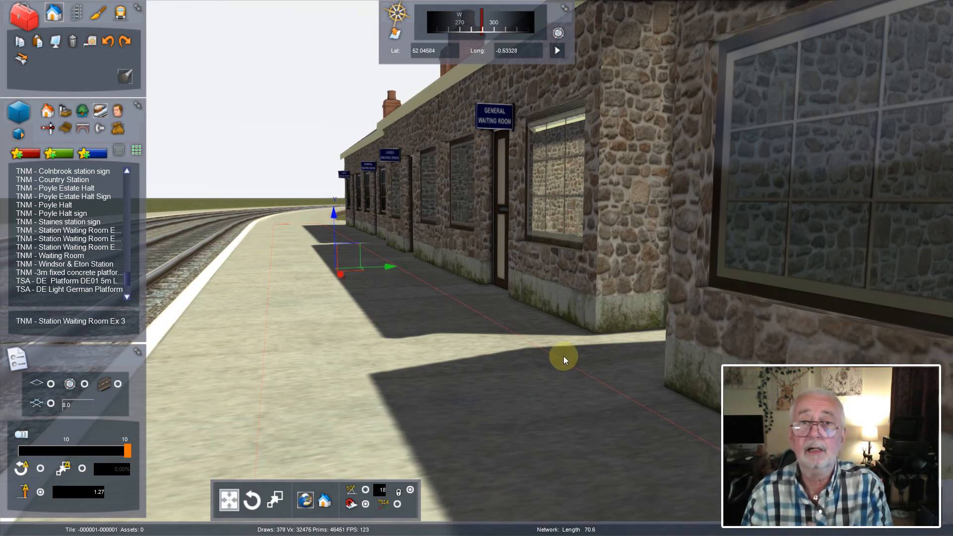